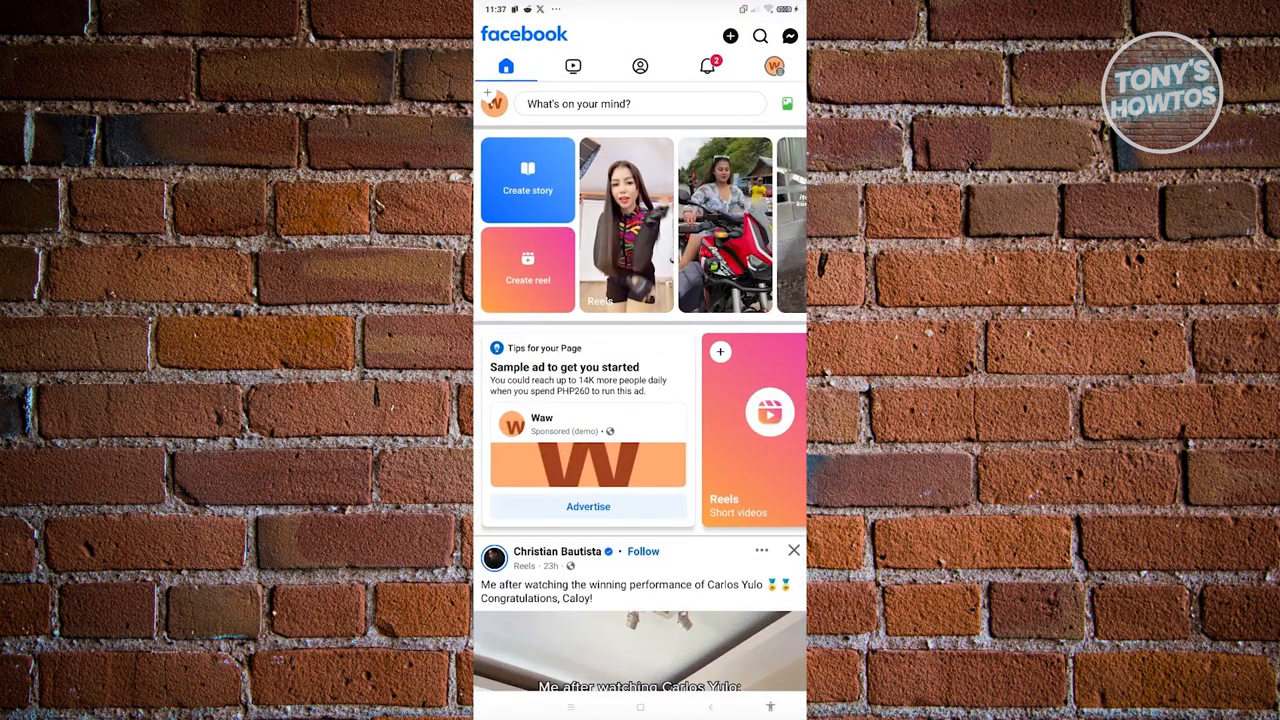
- Open the phone's Settings app from the home screen
scroll(down, 3)
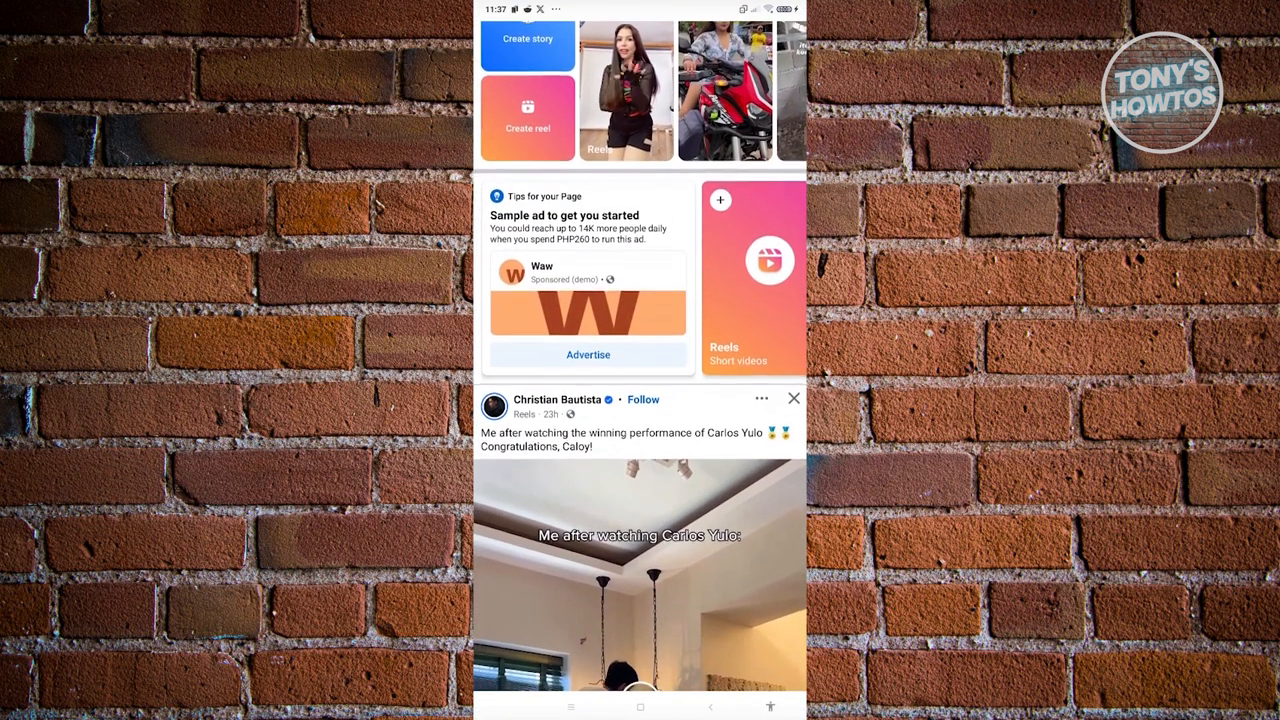
scroll(down, 3)
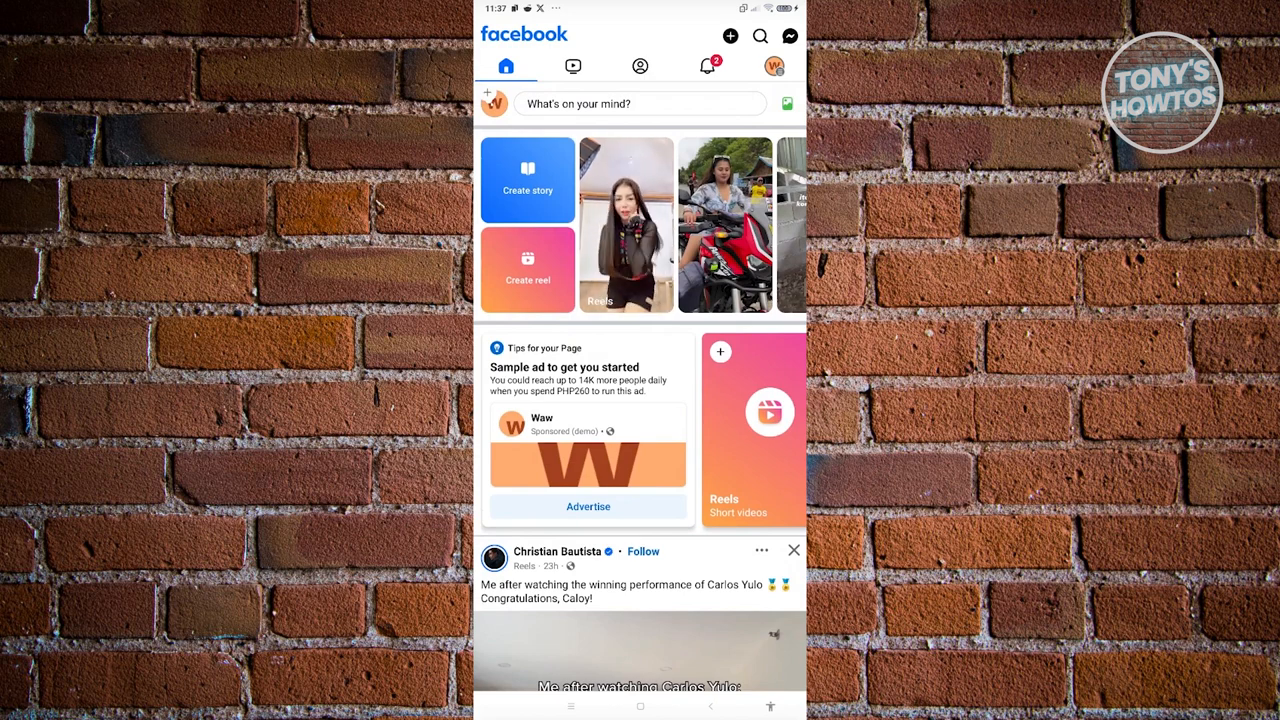
scroll(down, 3)
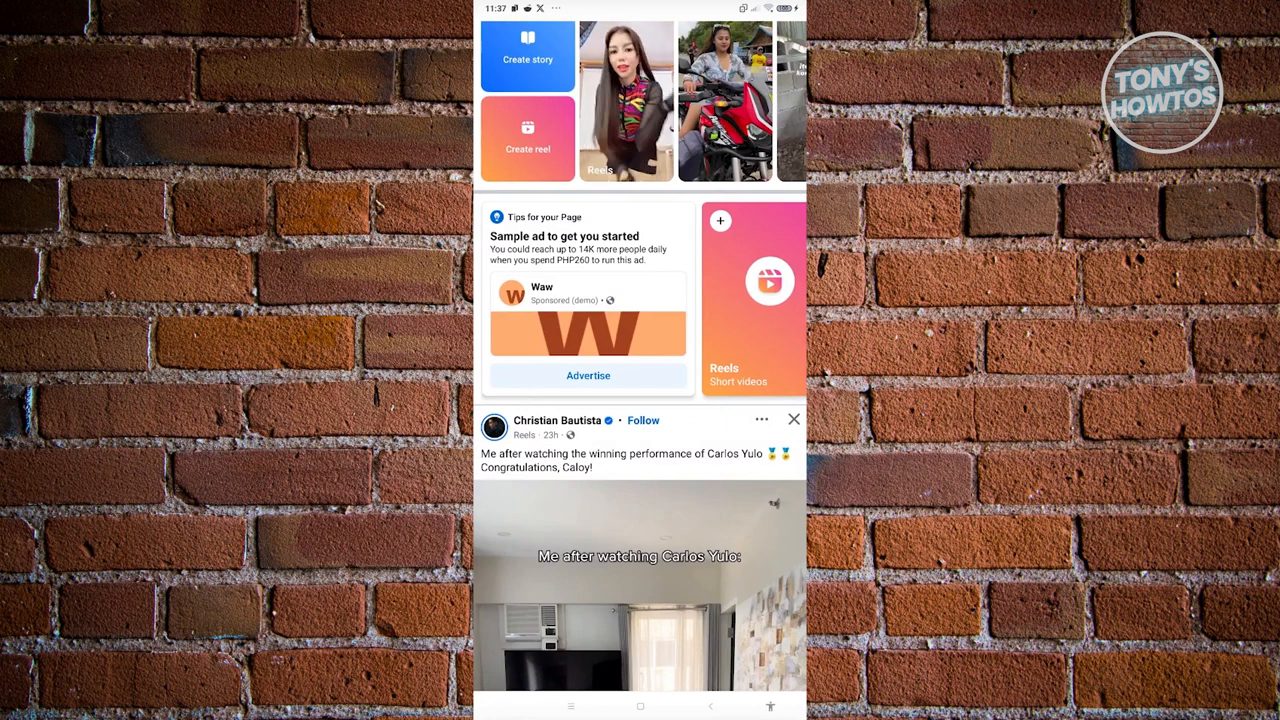
click(640, 708)
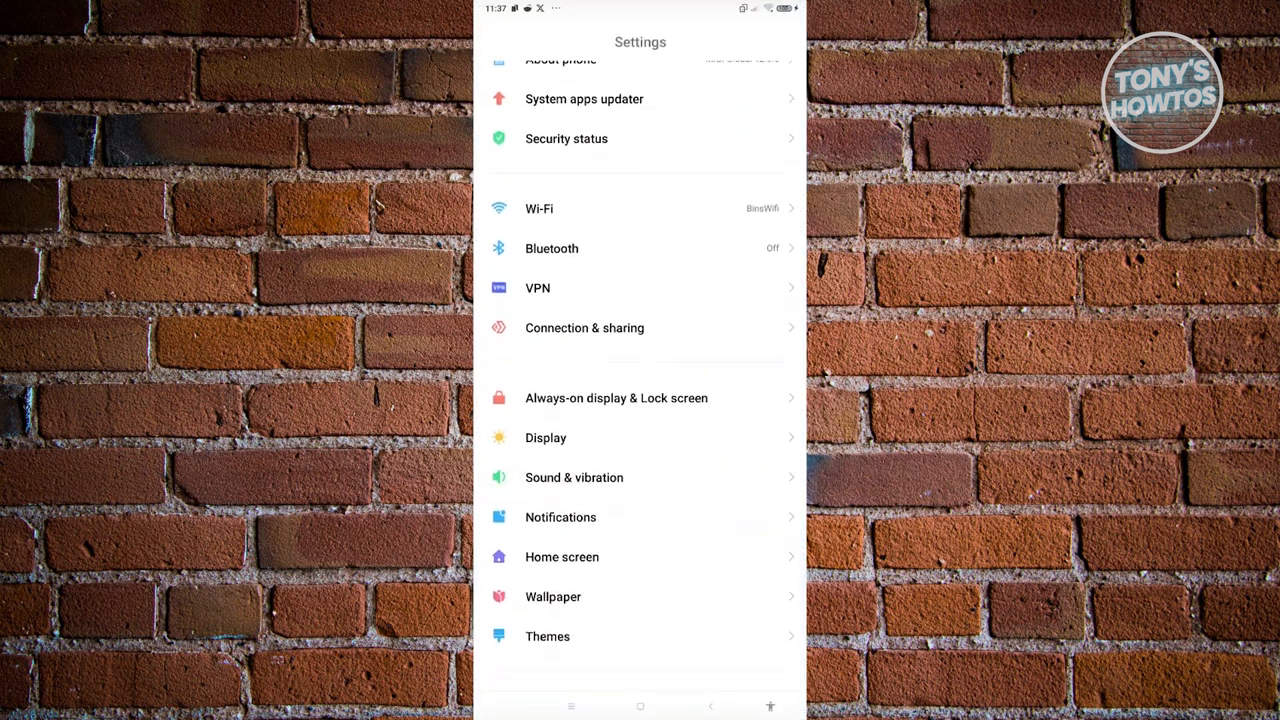
- Go into Additional settings and then Accessibility
scroll(down, 3)
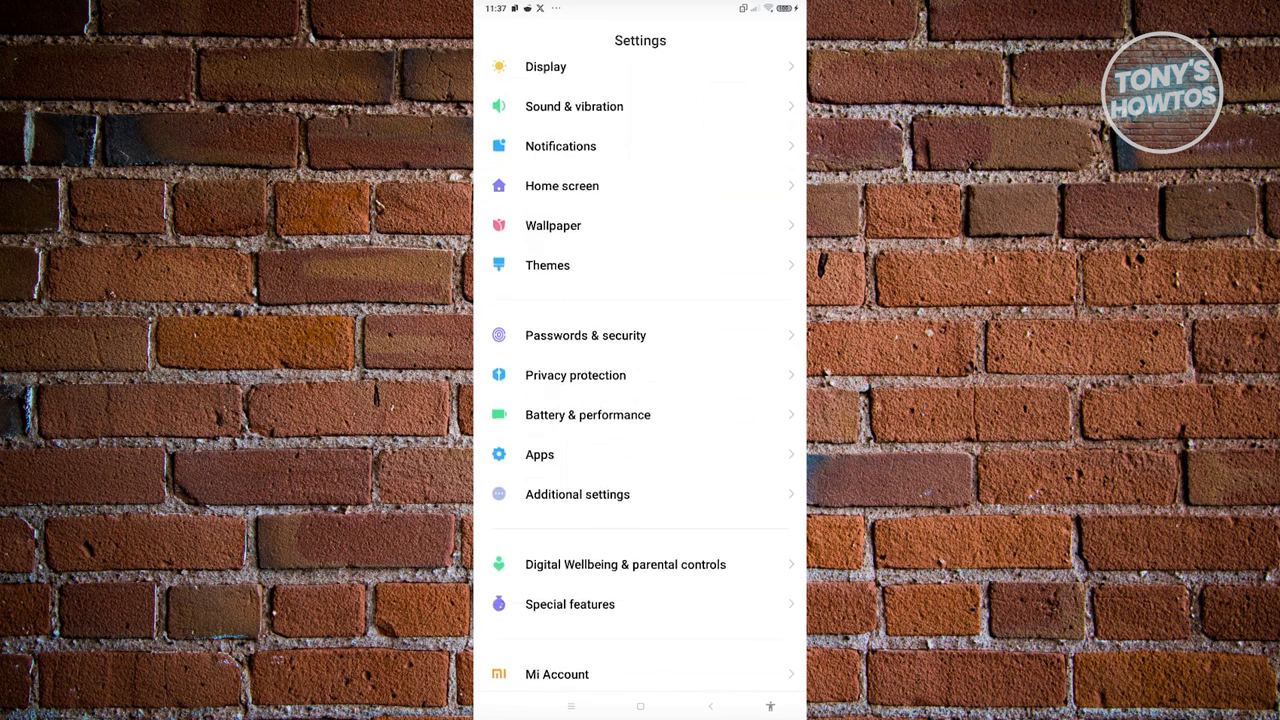
click(576, 494)
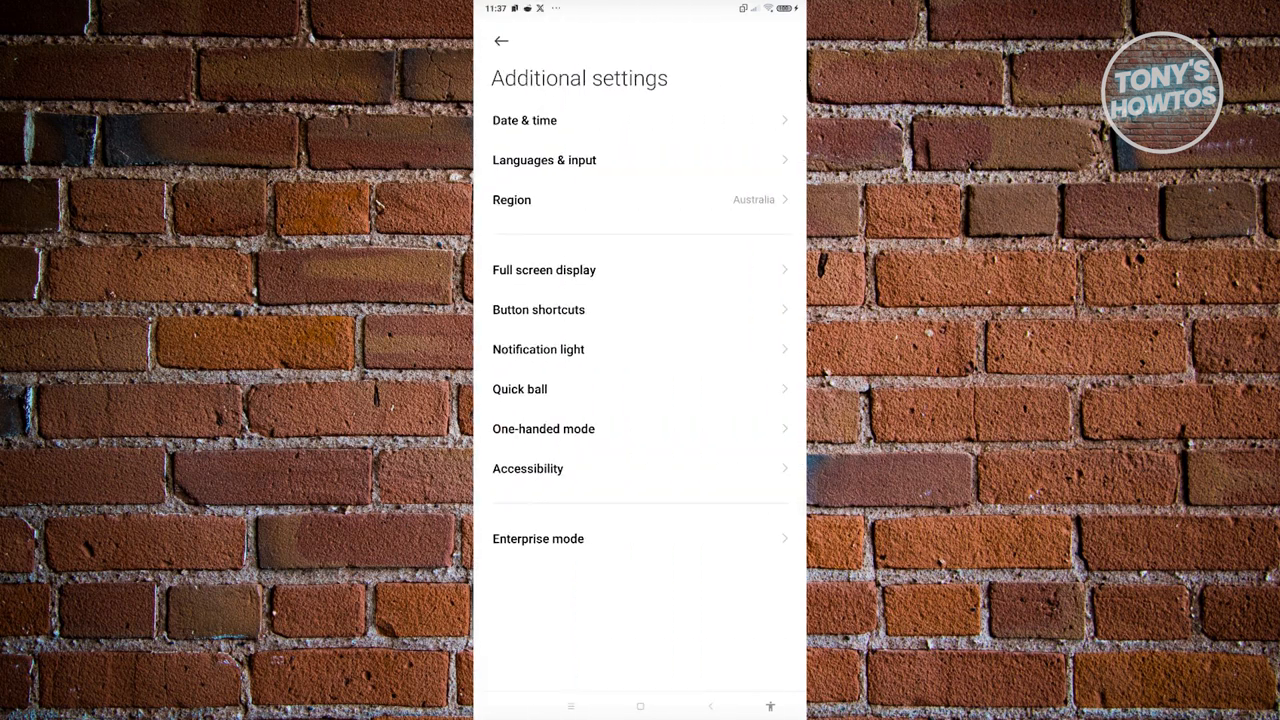
click(528, 468)
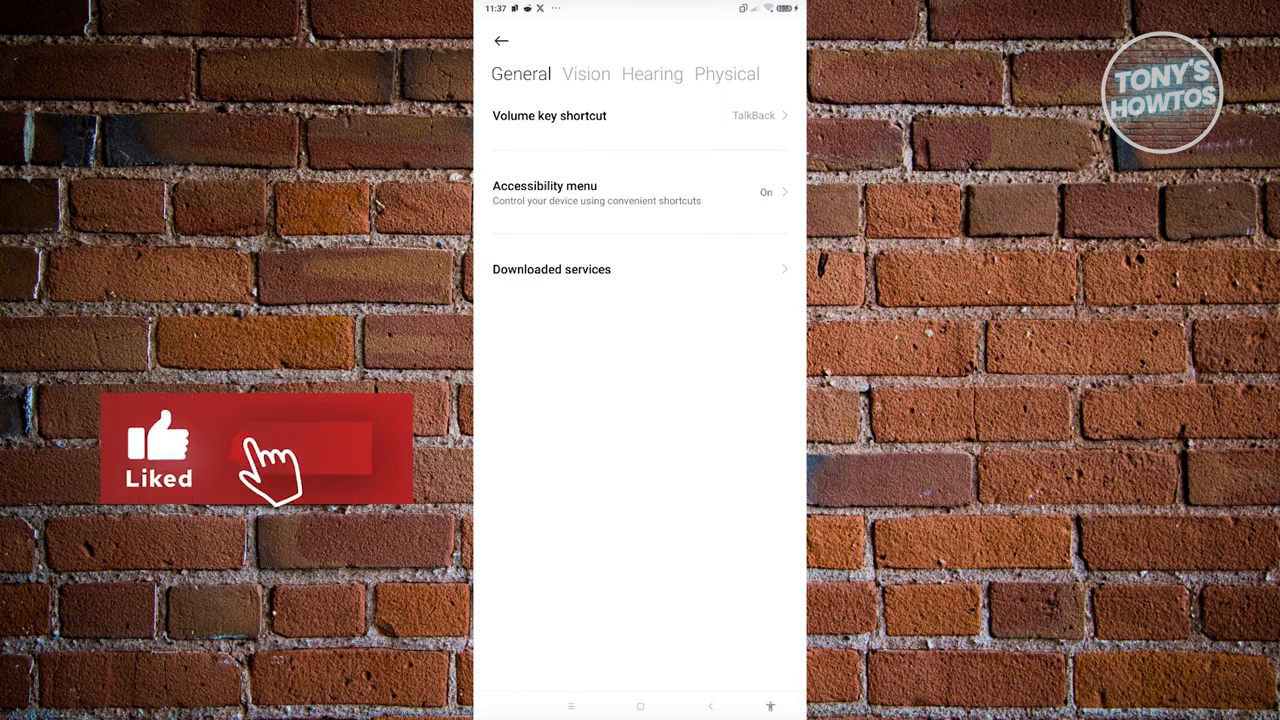
- Under Vision, raise Display size one step and confirm the Bigger items prompt
click(586, 72)
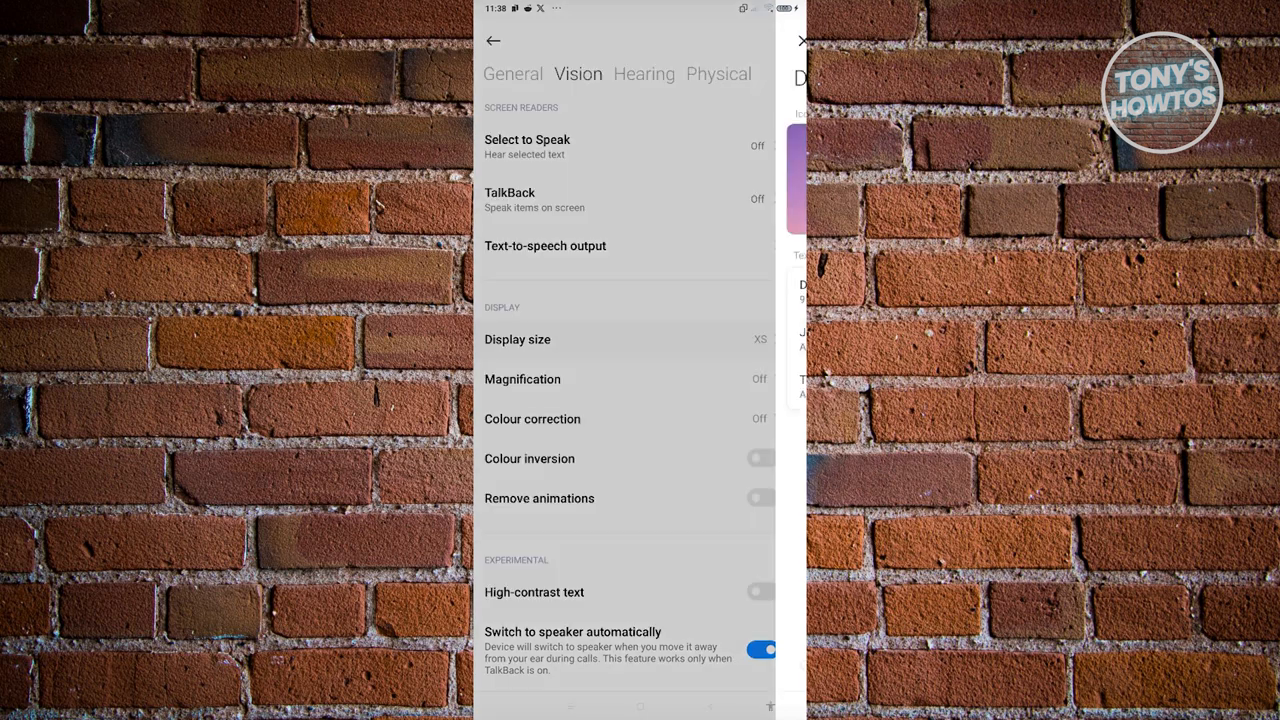
click(516, 340)
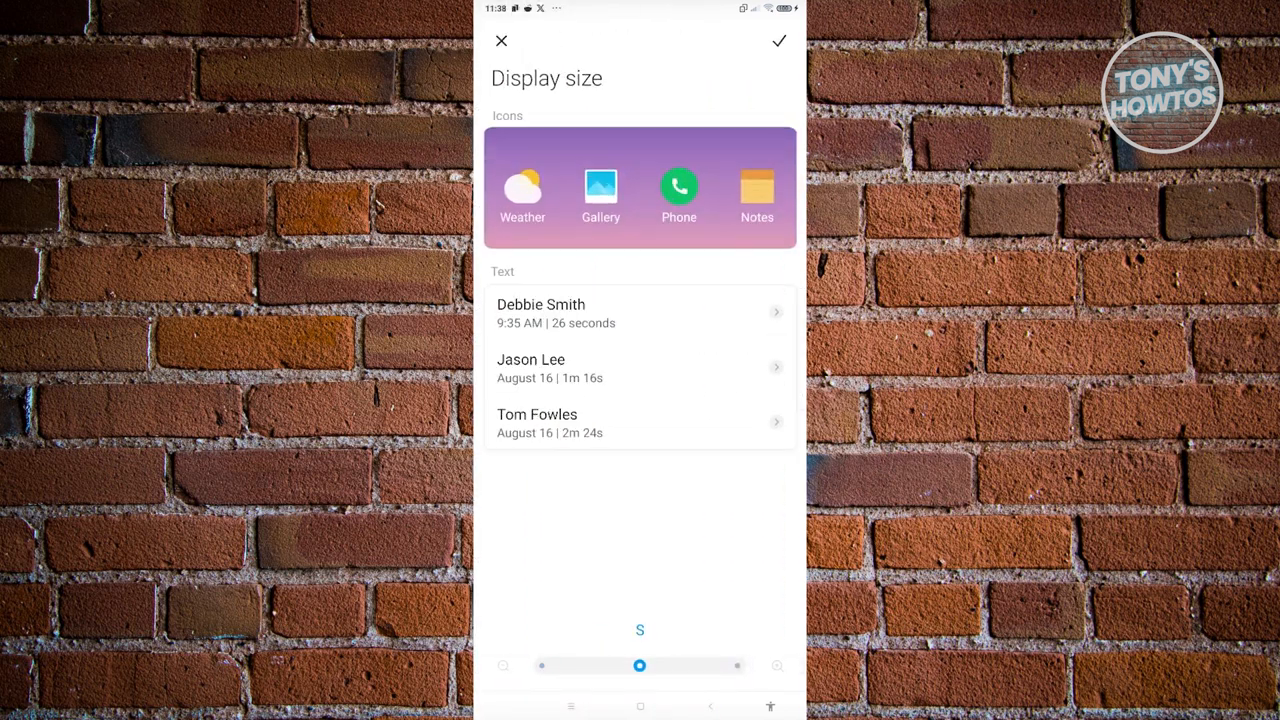
drag(640, 664, 738, 664)
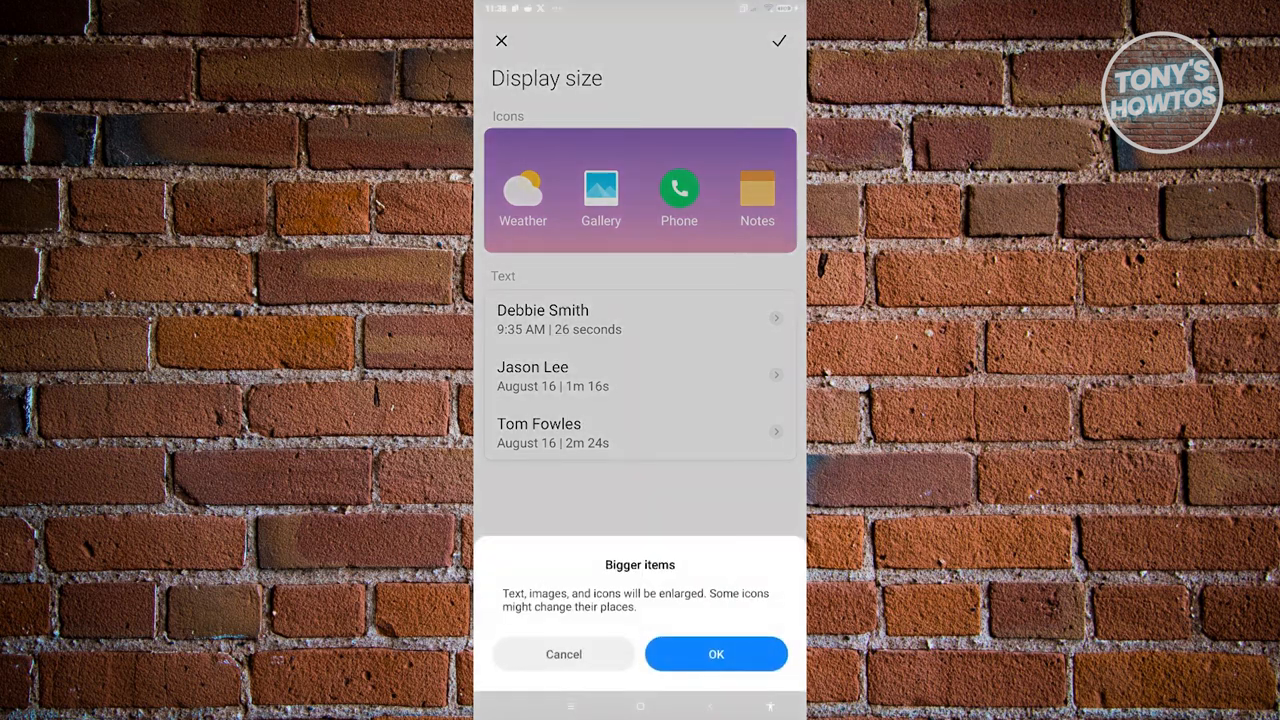
click(716, 652)
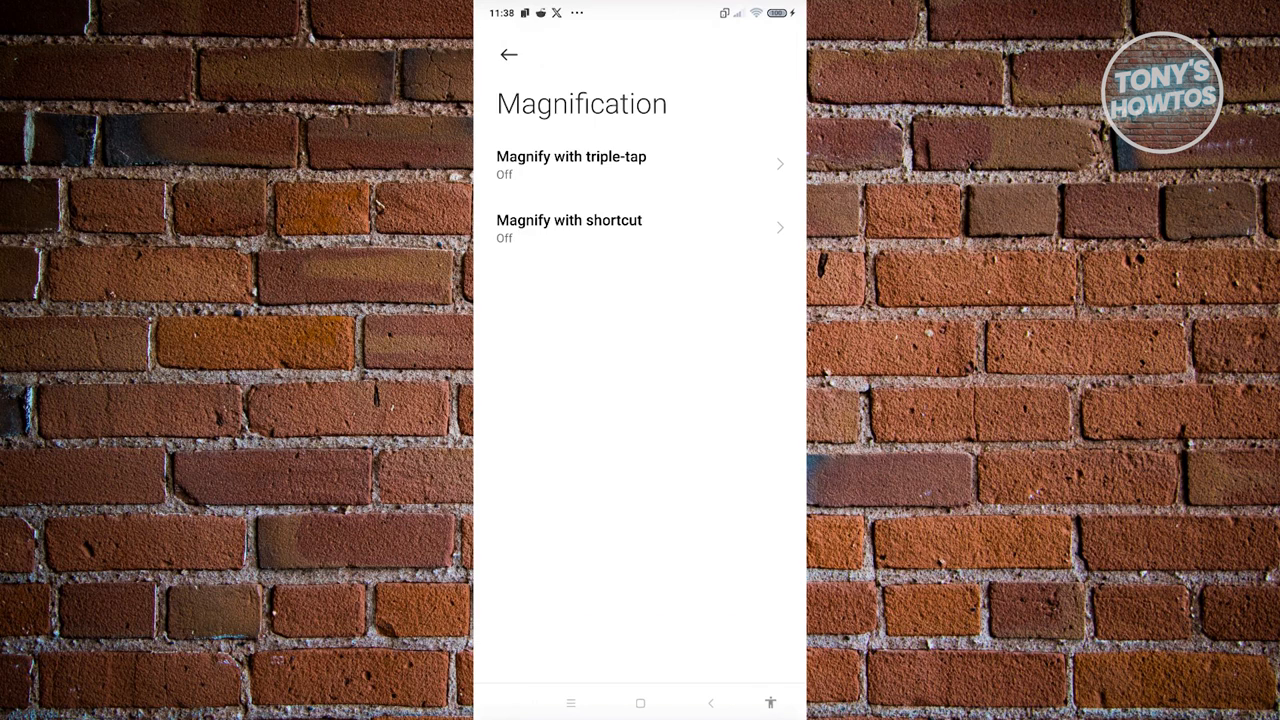
- Leave the Magnification options and return to the home screen
click(508, 54)
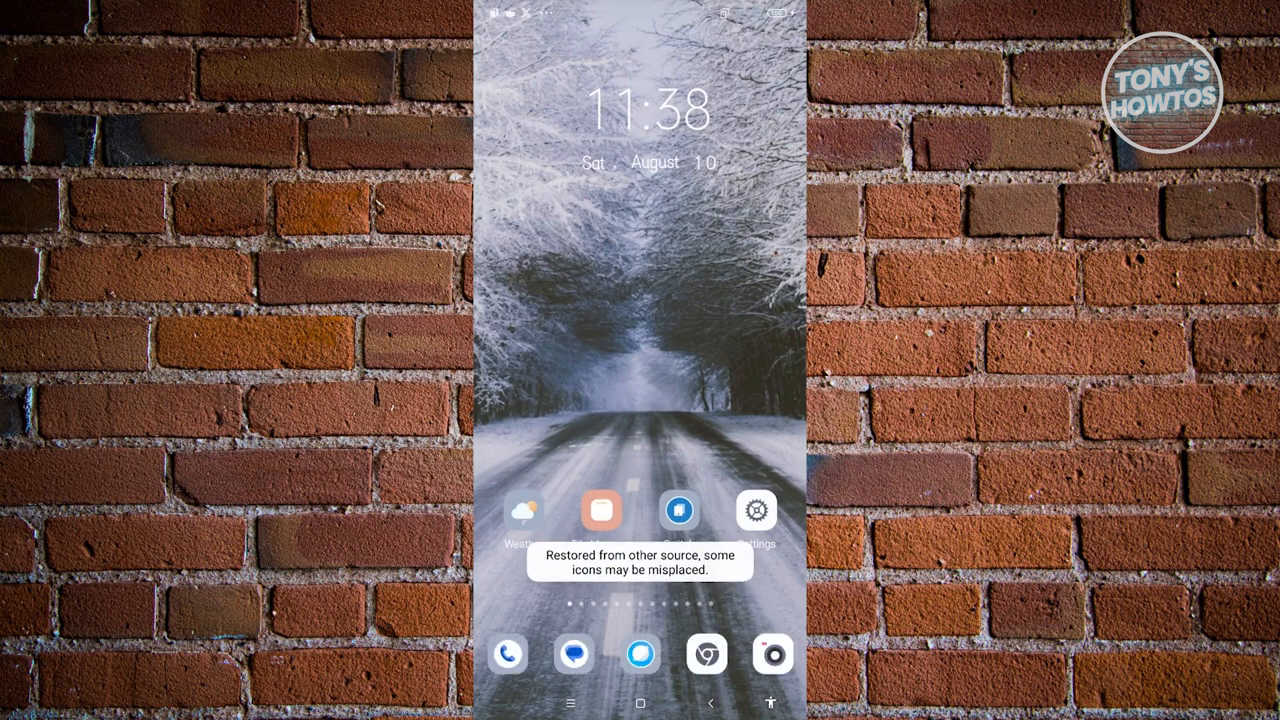
- Swipe to the apps page and launch Facebook with the larger display size
scroll(left, 3)
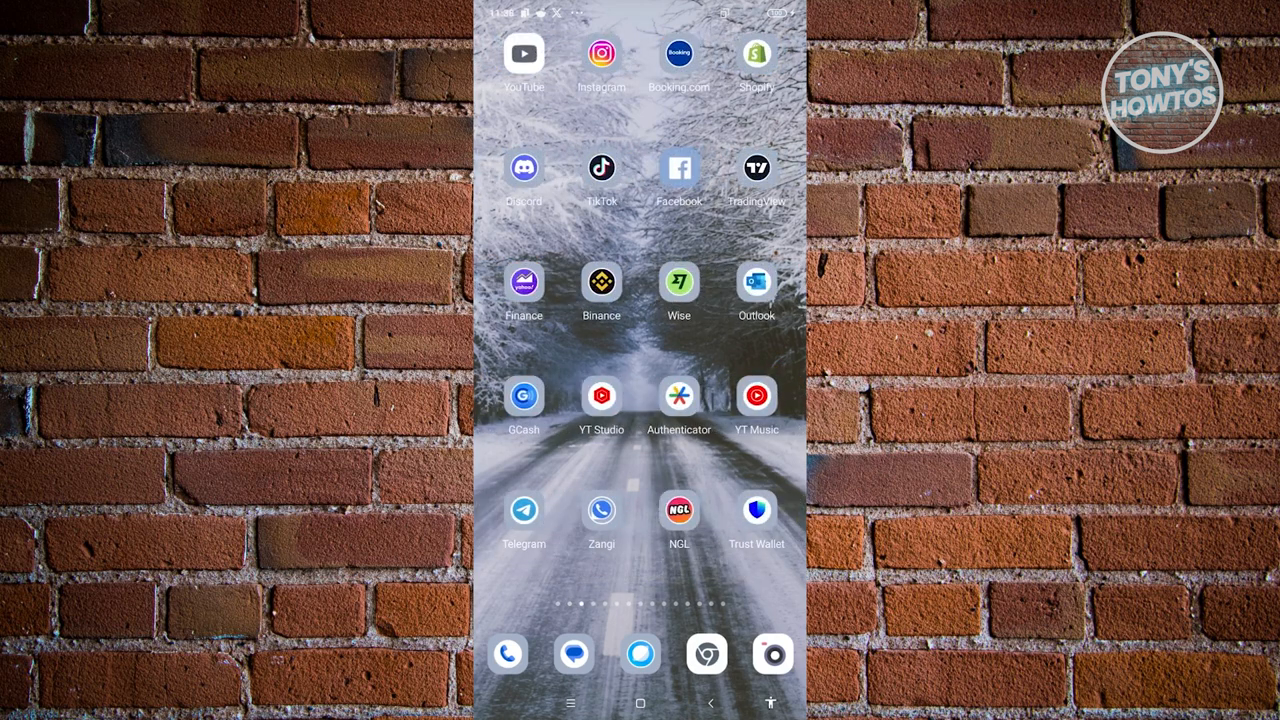
click(680, 168)
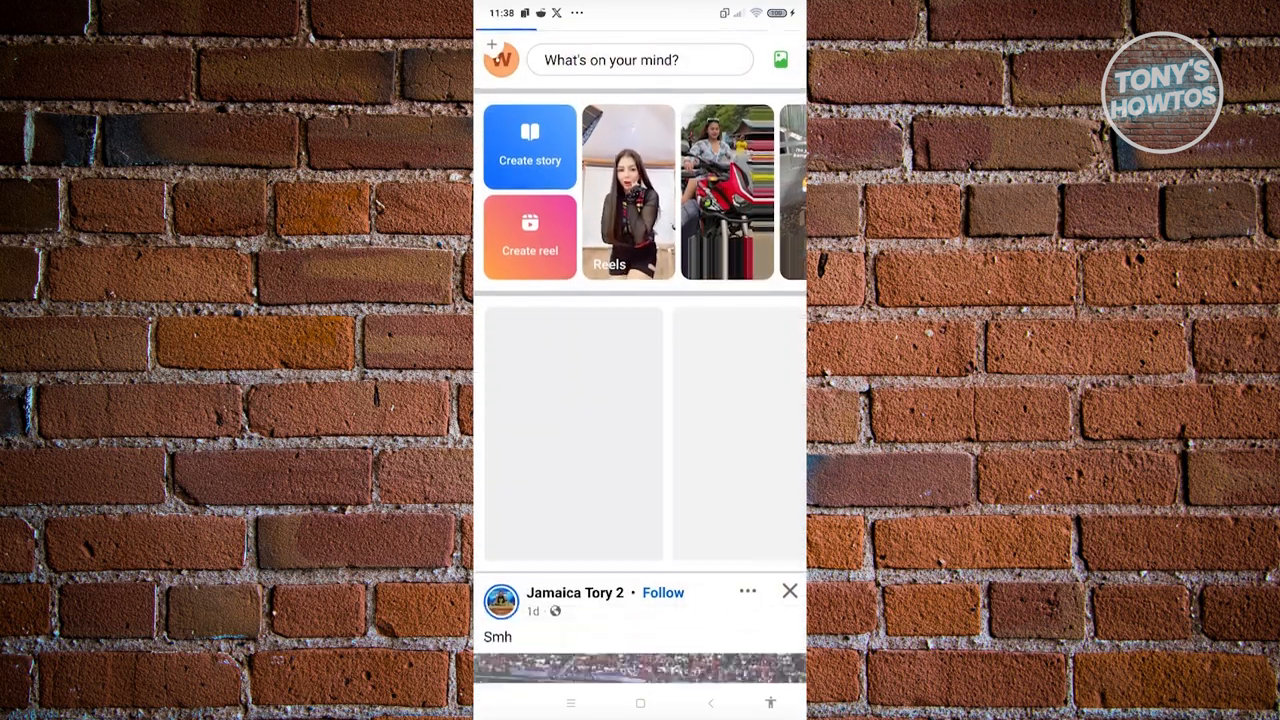